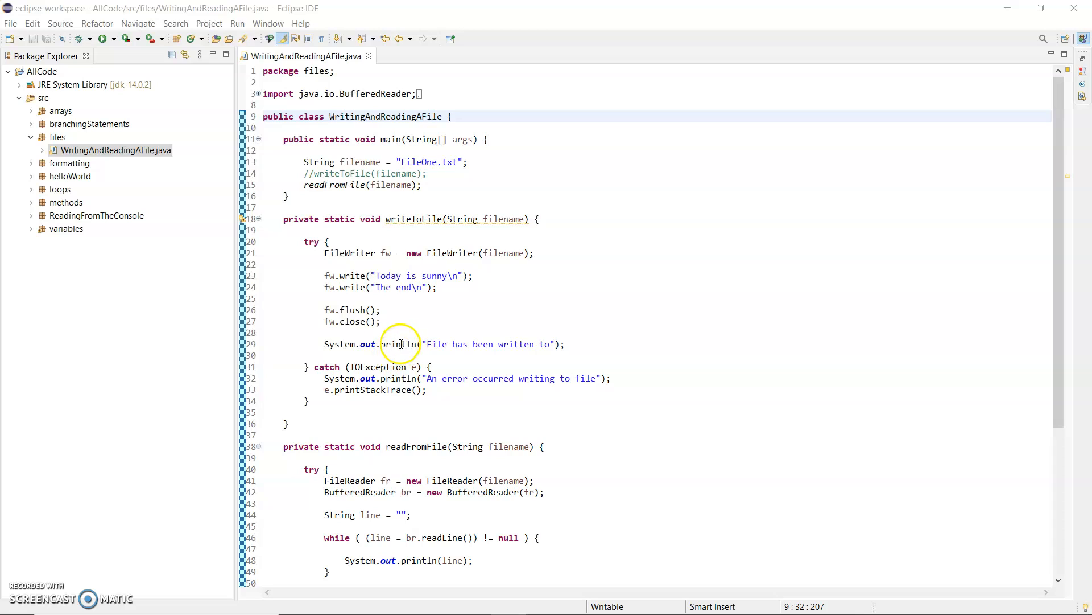
pyautogui.moveTo(412, 131)
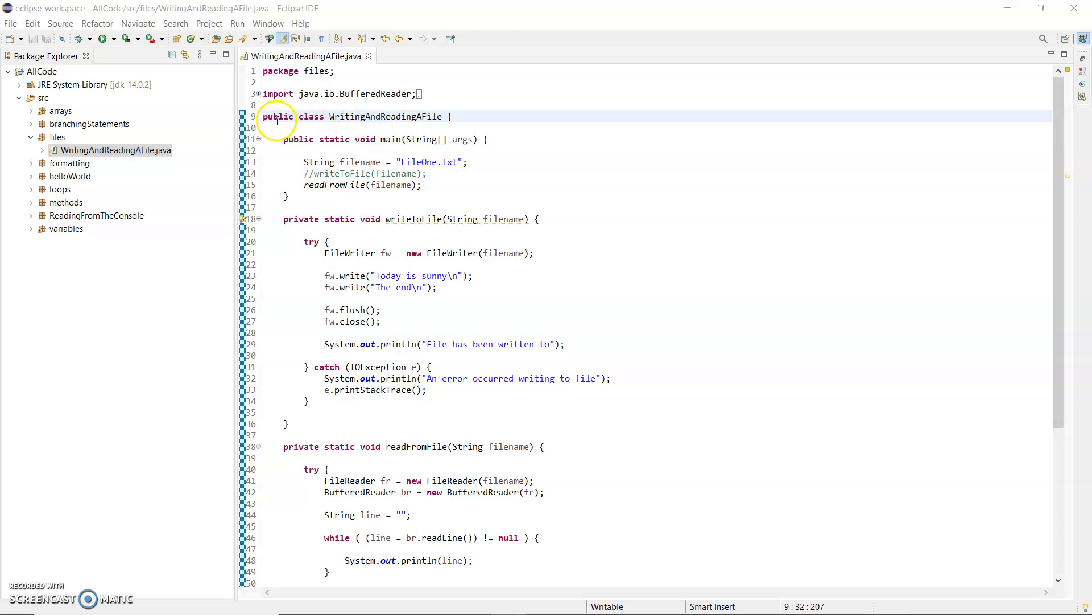
# Show the Refactor submenu for WritingAndReadingAFile.java from the Package Explorer context menu.
pyautogui.doubleClick(278, 116)
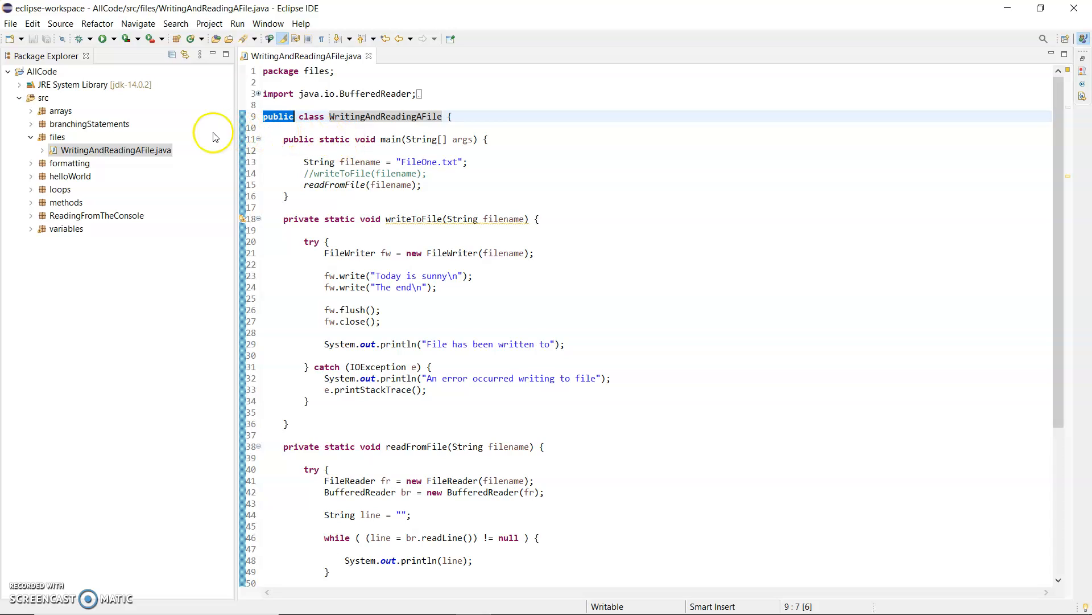
pyautogui.moveTo(168, 166)
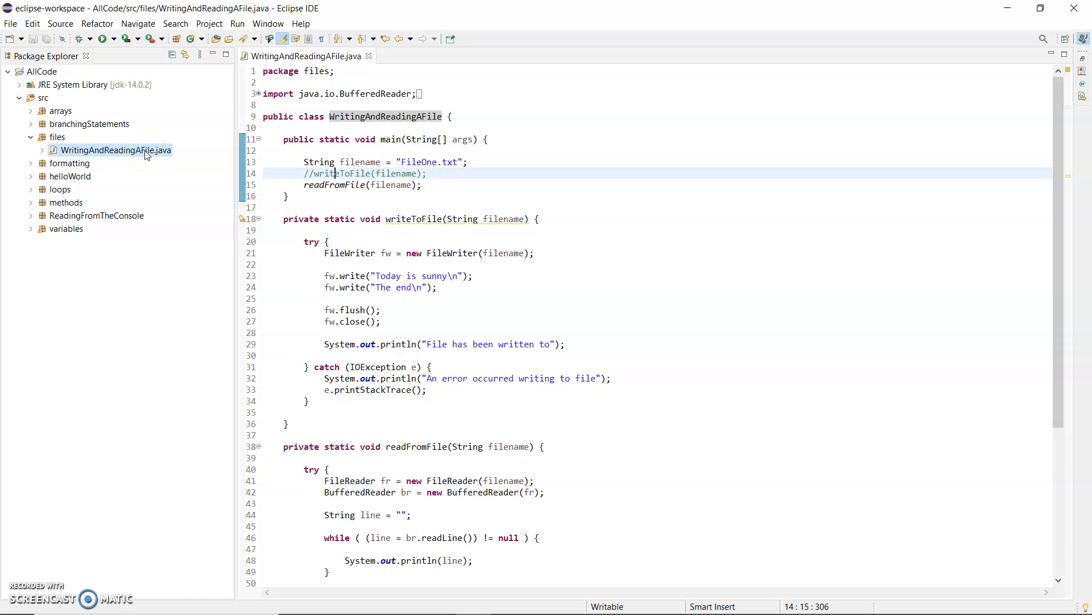
pyautogui.rightClick(146, 154)
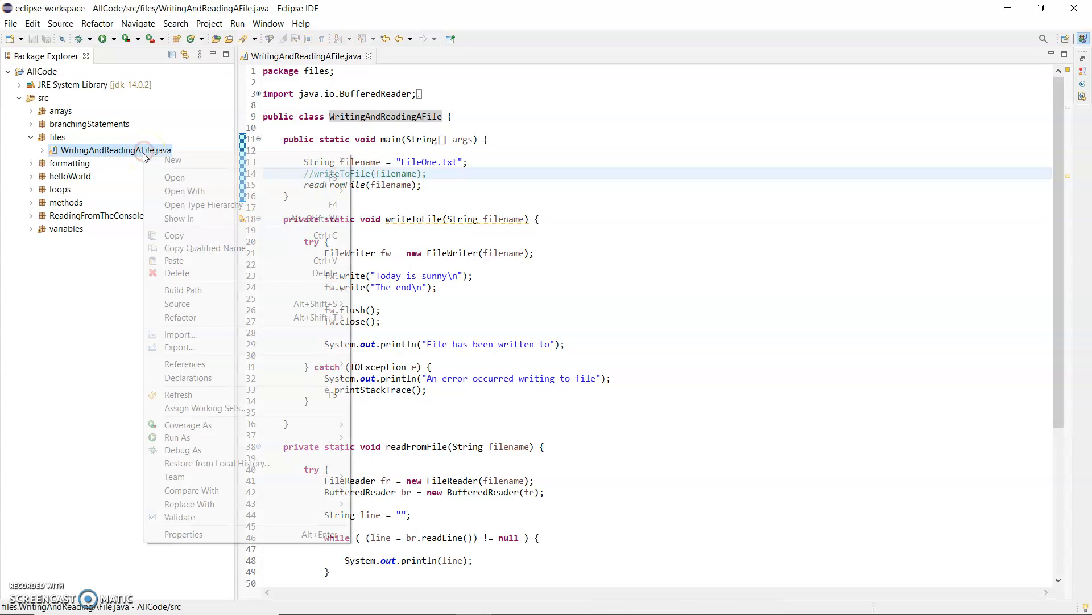
pyautogui.moveTo(180, 317)
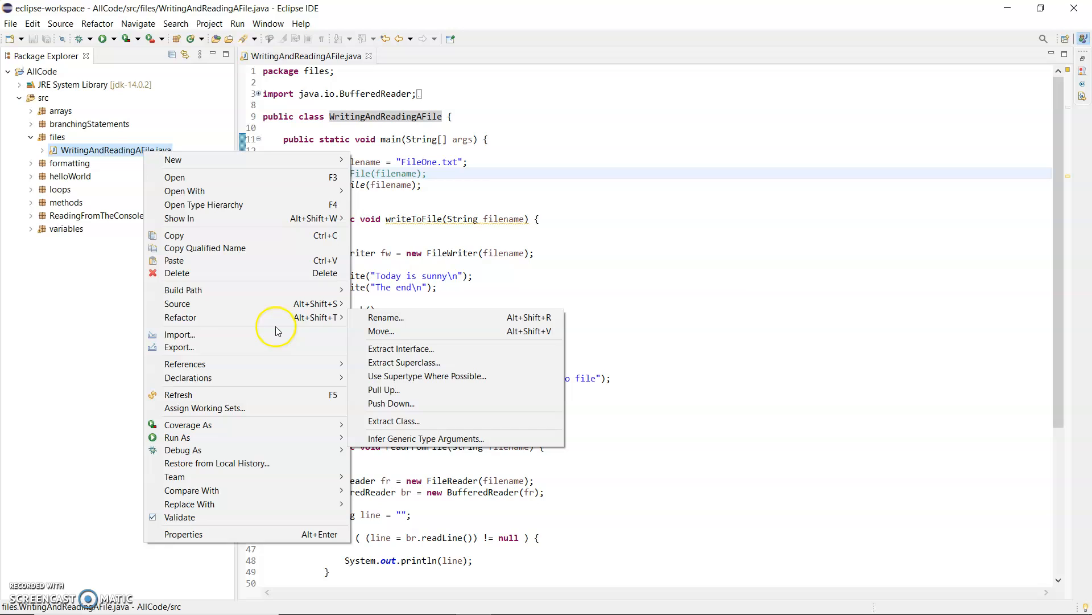
pyautogui.click(385, 317)
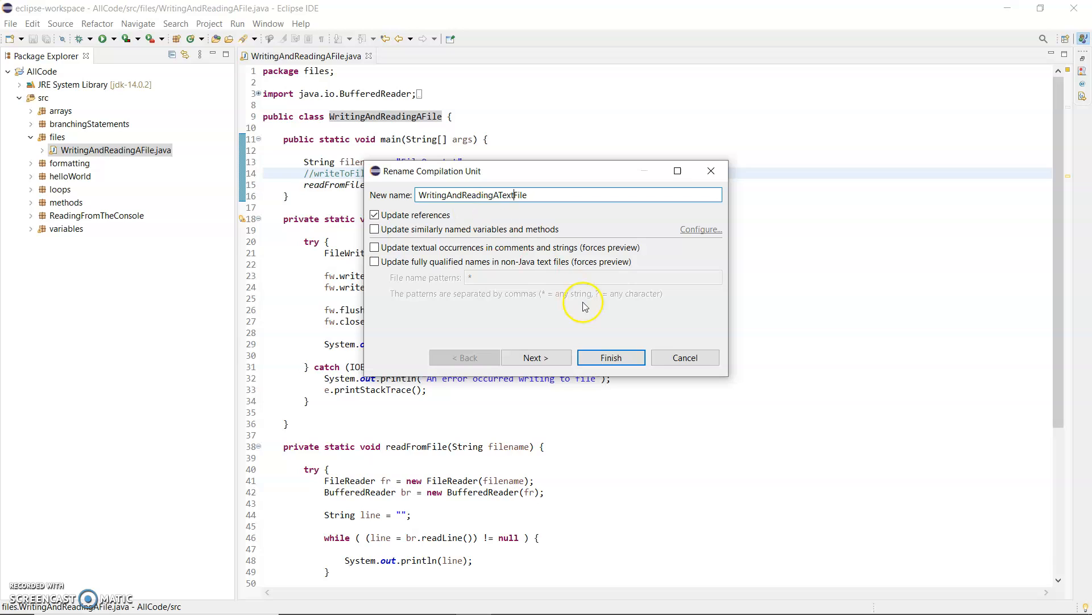
# Finish the rename to WritingAndReadingATextFile, accepting the Found problems warning, and select the new class name.
pyautogui.click(536, 358)
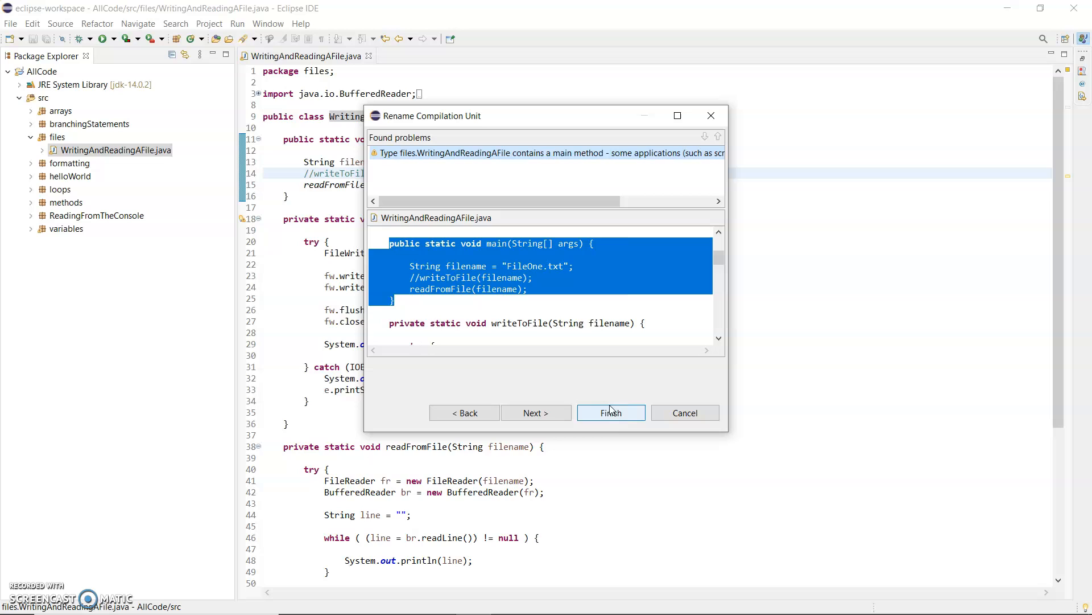
pyautogui.click(611, 412)
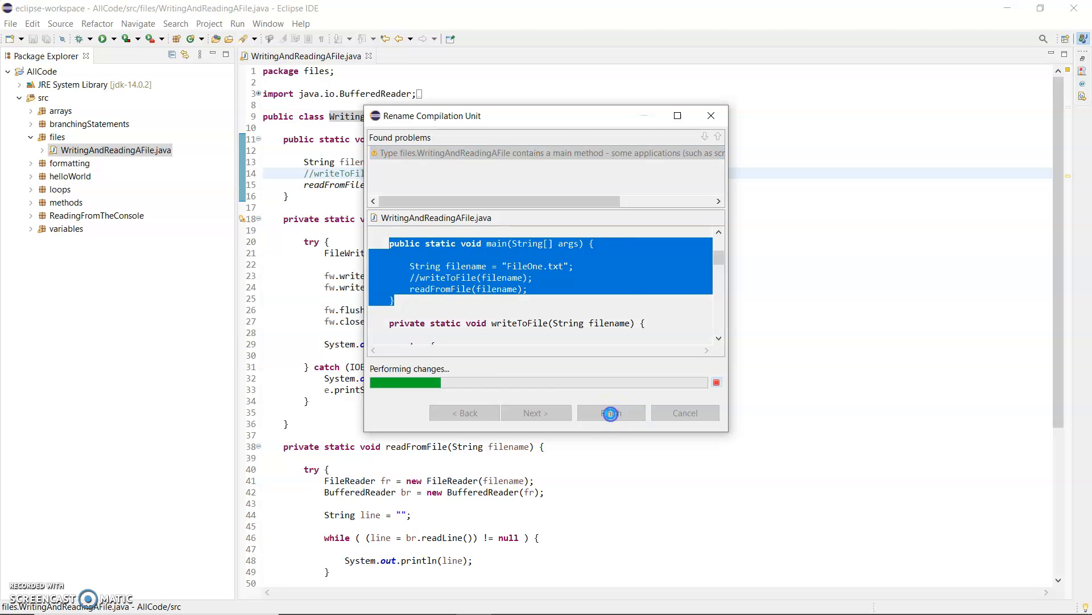
pyautogui.click(610, 412)
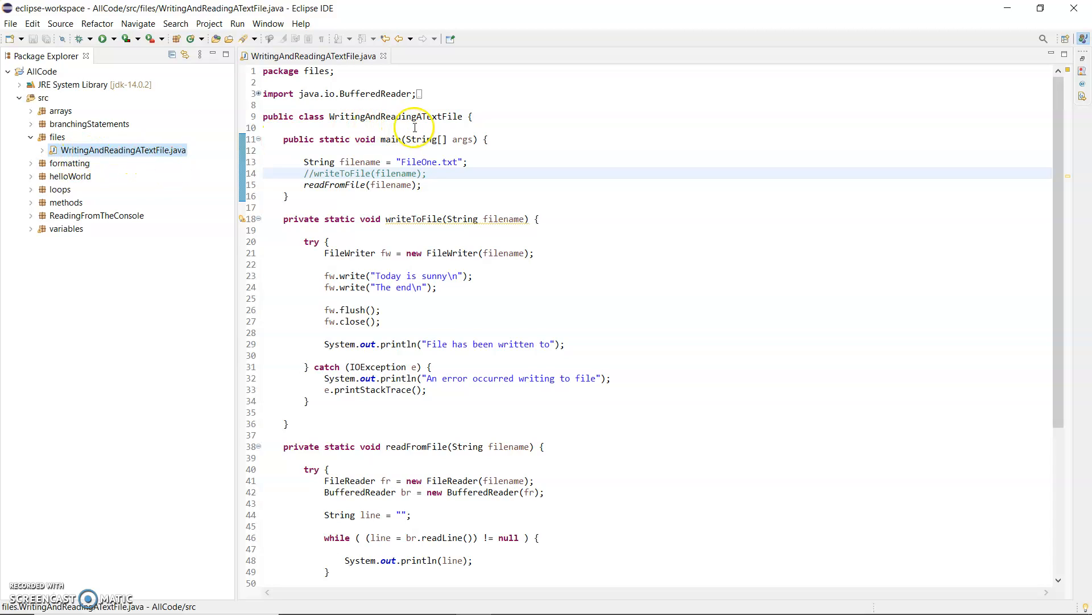
pyautogui.doubleClick(395, 116)
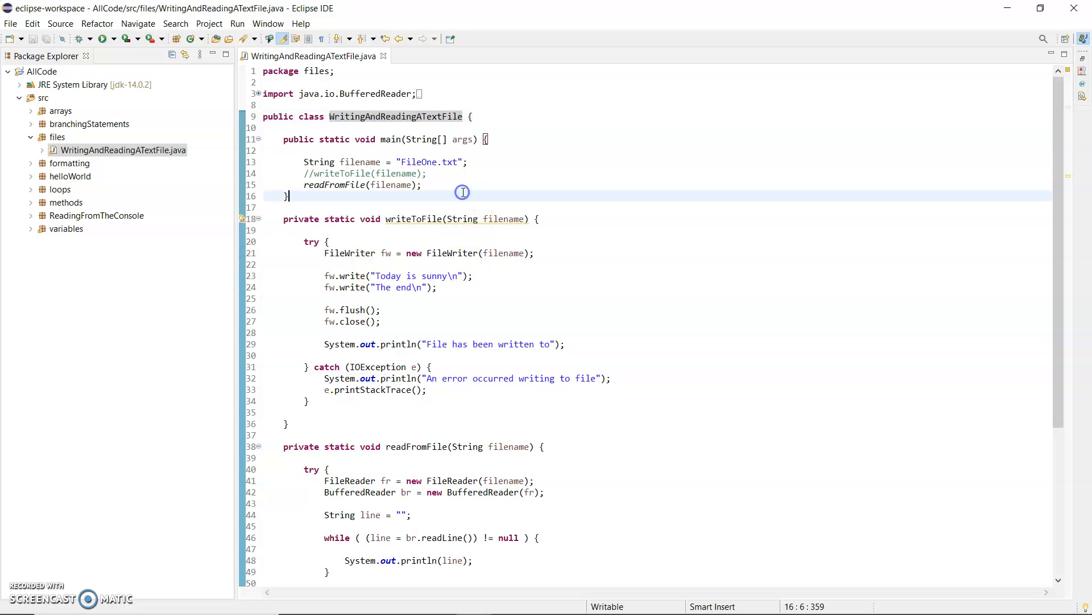
# Show the Refactor submenu again for the renamed WritingAndReadingATextFile.java.
pyautogui.rightClick(111, 150)
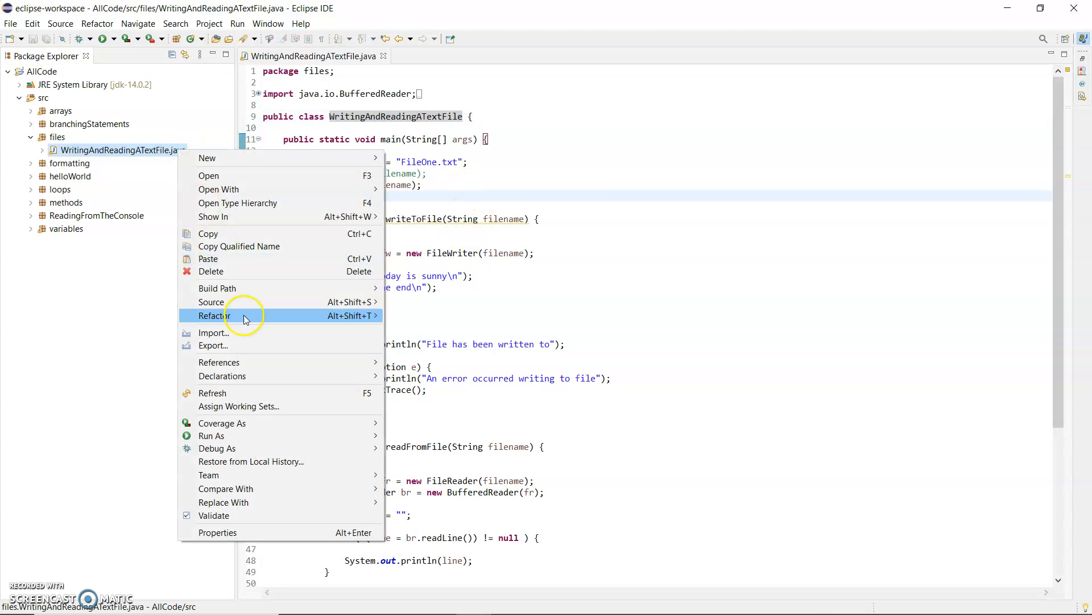
pyautogui.moveTo(263, 305)
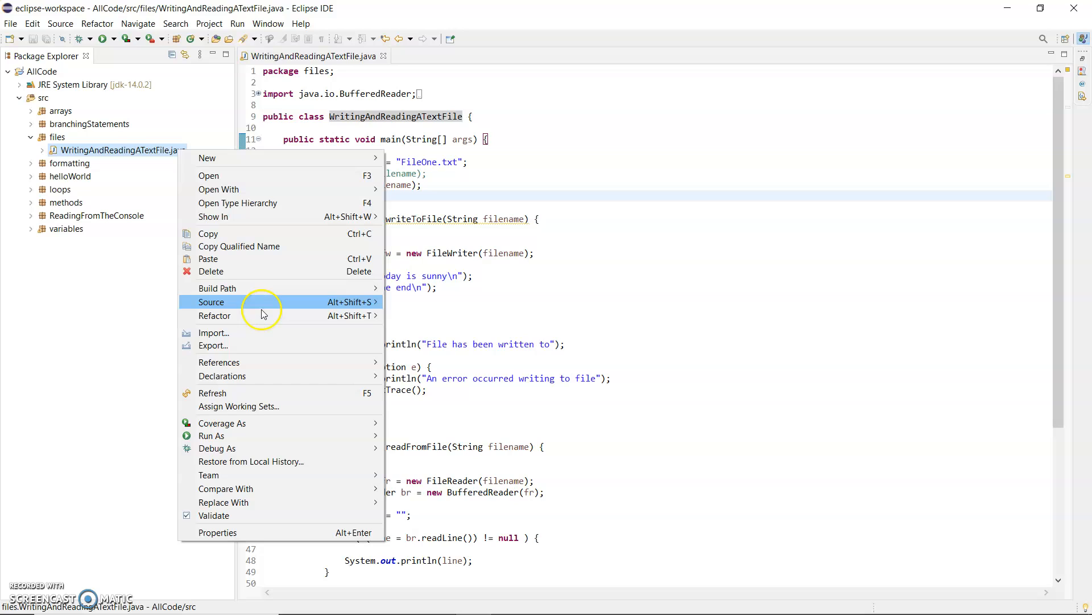
pyautogui.click(215, 316)
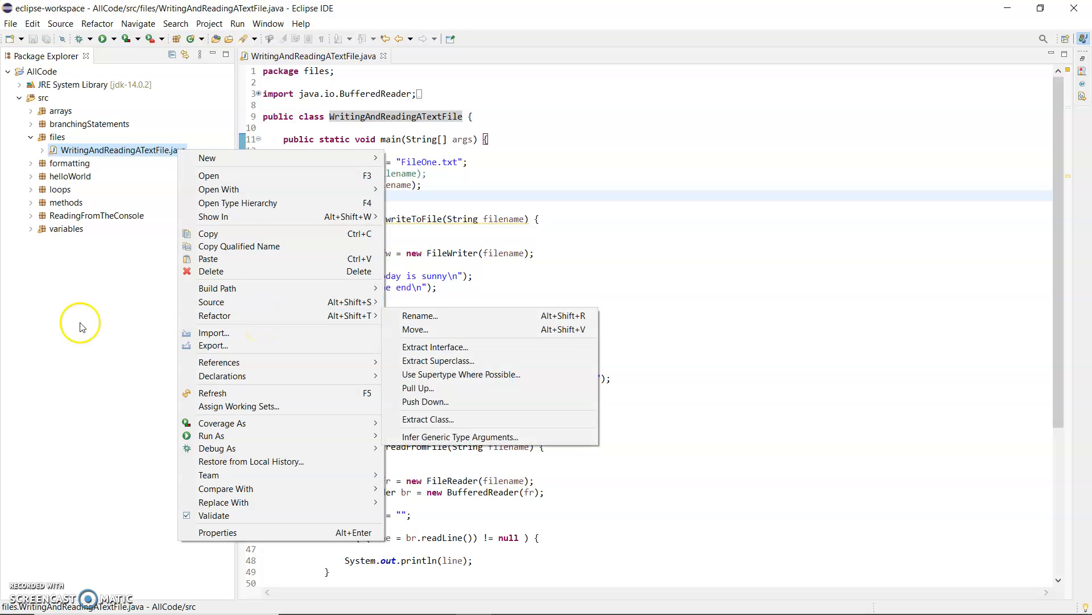